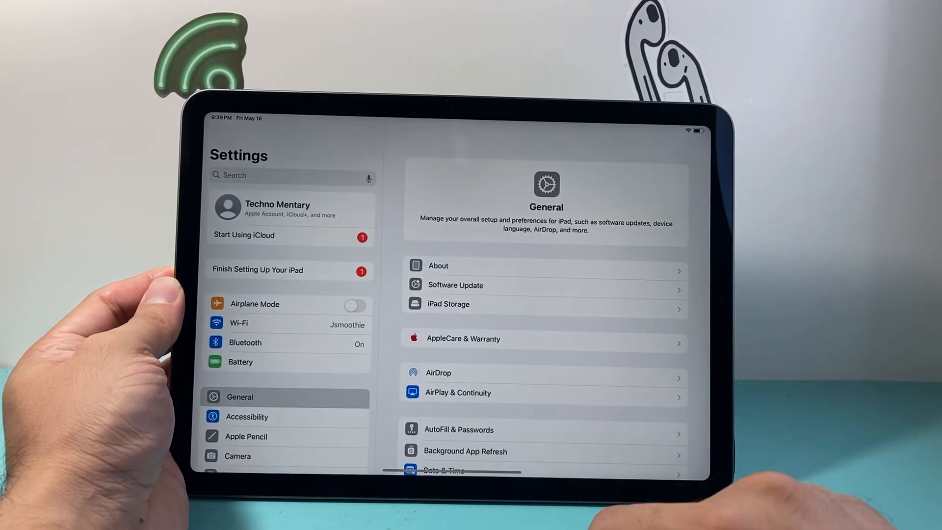
# - Exit Settings with an upward swipe to reach the iPad home screen
pyautogui.click(239, 324)
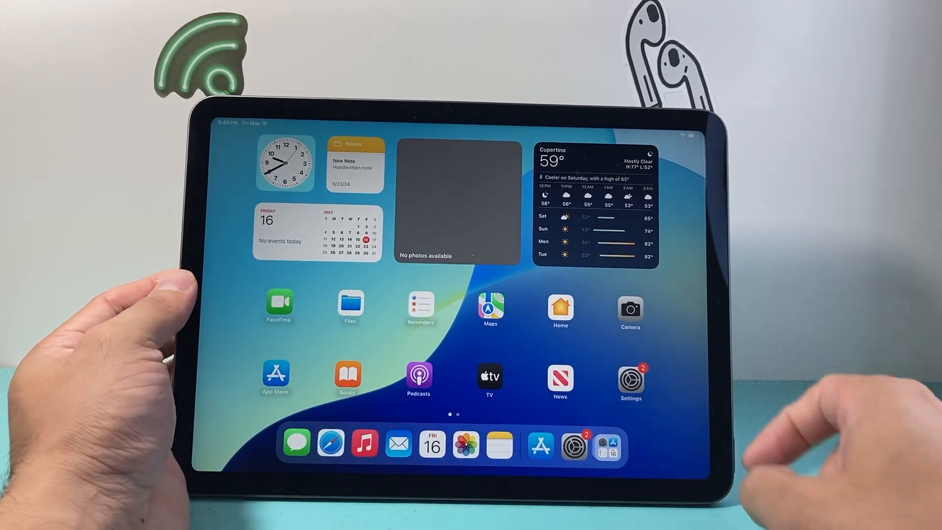
# - Launch the App Store and show the signed-in Account panel
pyautogui.click(275, 374)
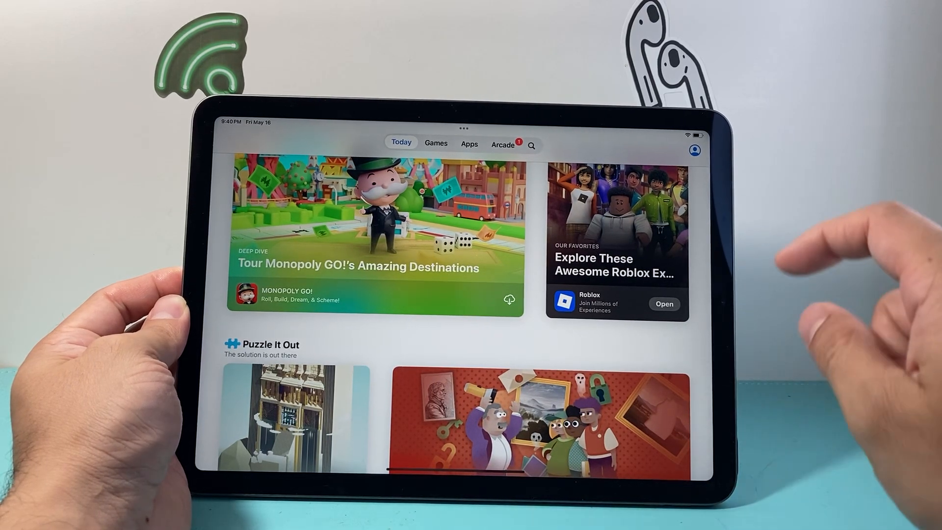
pyautogui.click(695, 150)
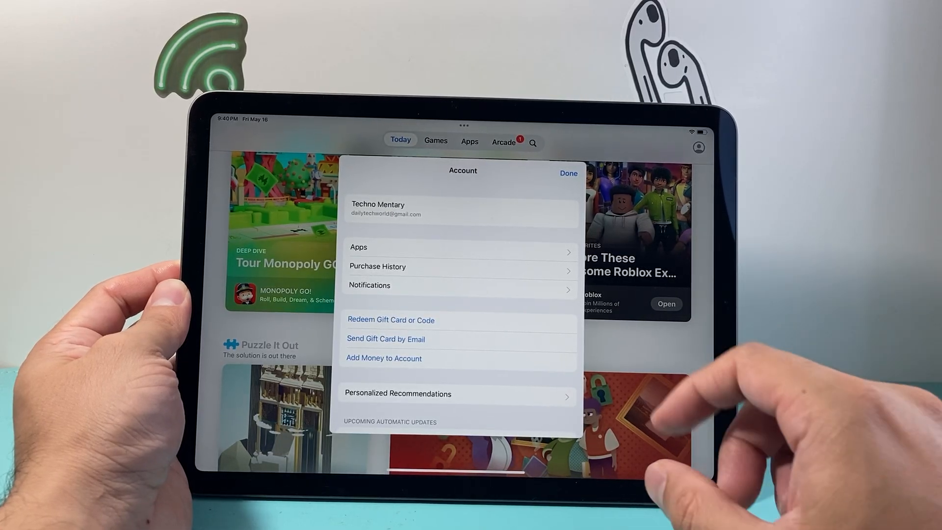
# - Close the Account panel, search 'You' and pick the 'youtube' suggestion
pyautogui.click(567, 173)
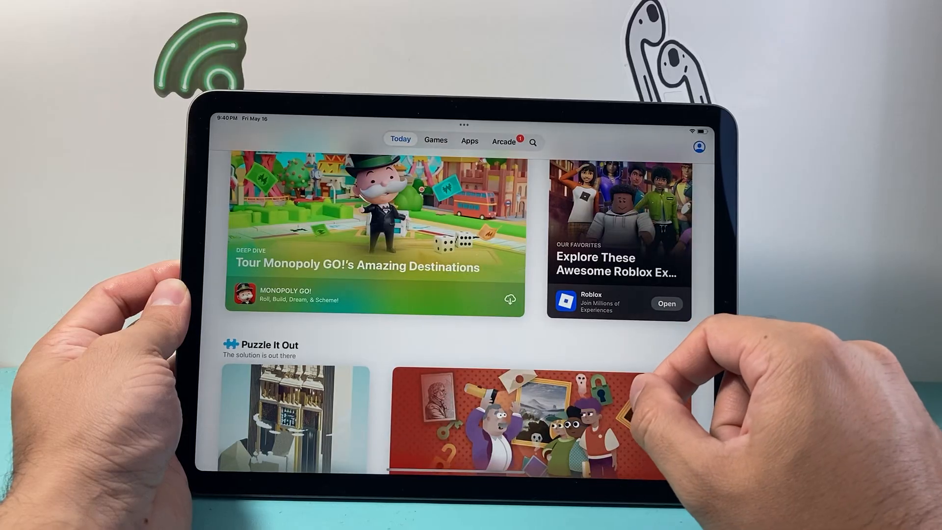
pyautogui.moveTo(661, 303)
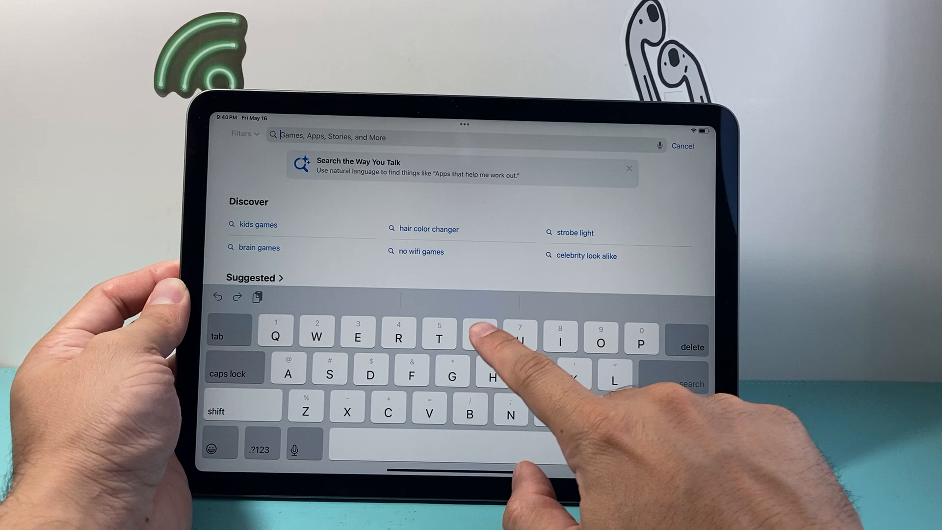
pyautogui.write('You')
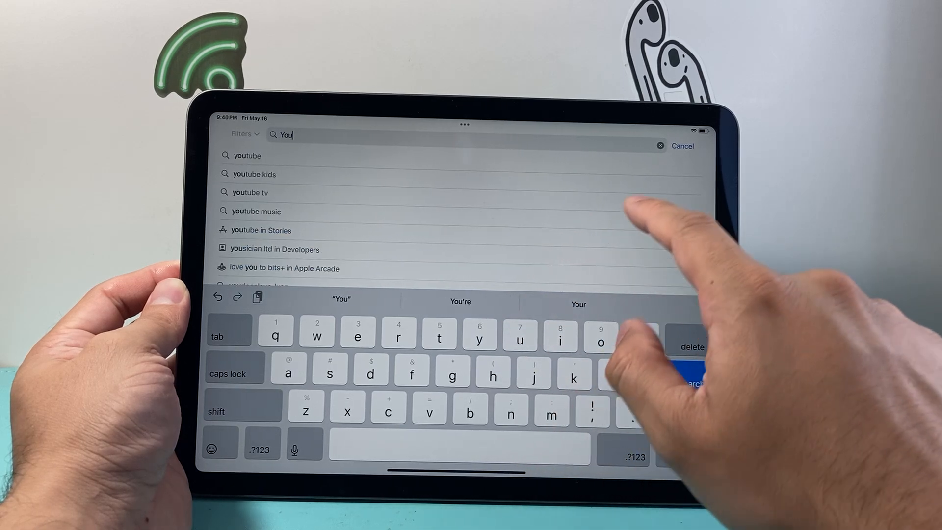
pyautogui.click(247, 156)
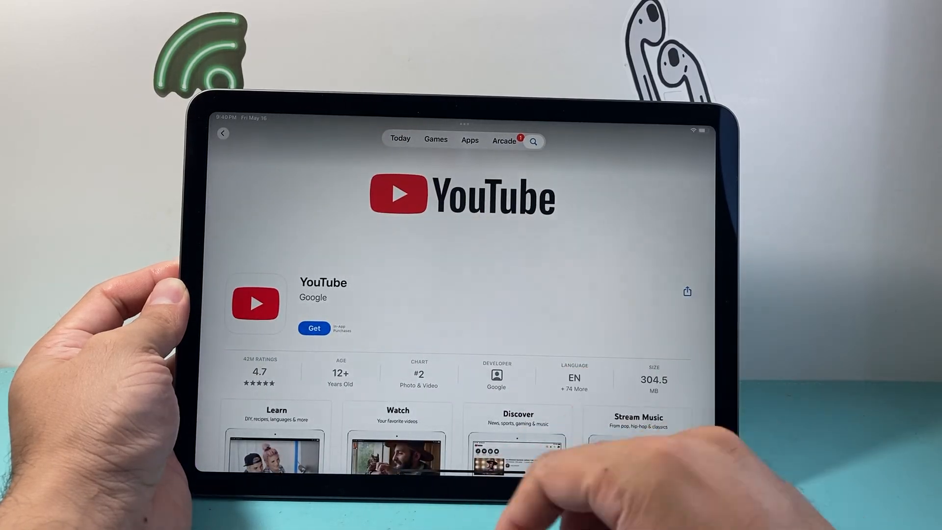
# - Get the YouTube app by Google and let it install
pyautogui.click(313, 329)
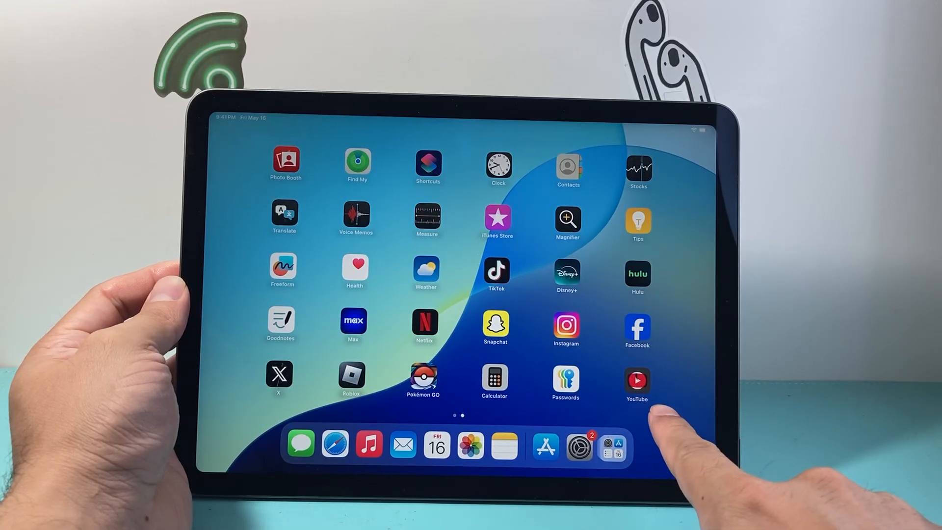
# - Launch YouTube from the home screen and choose 'Use YouTube signed out'
pyautogui.click(637, 380)
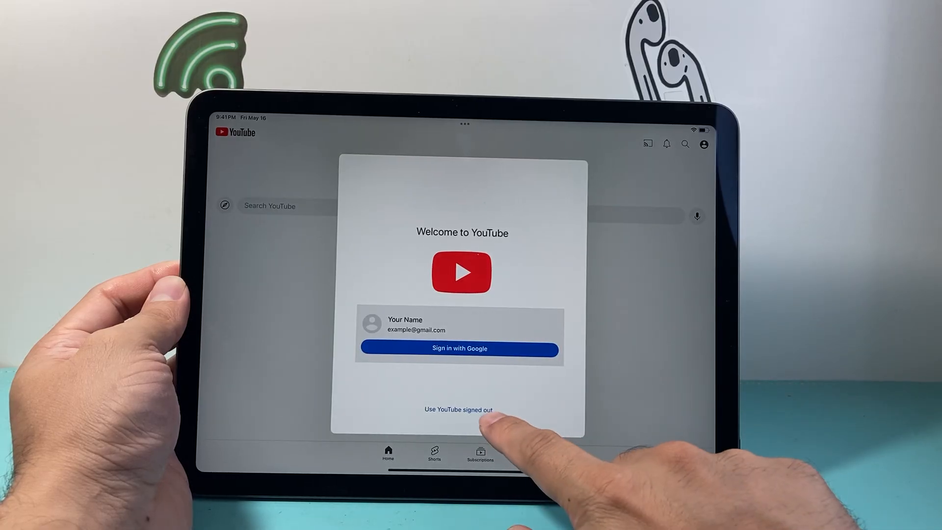
pyautogui.click(458, 410)
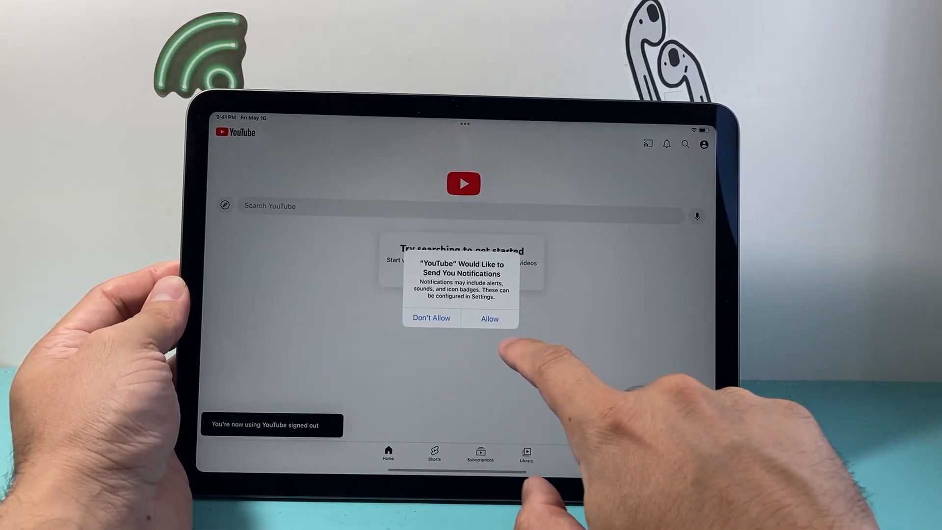